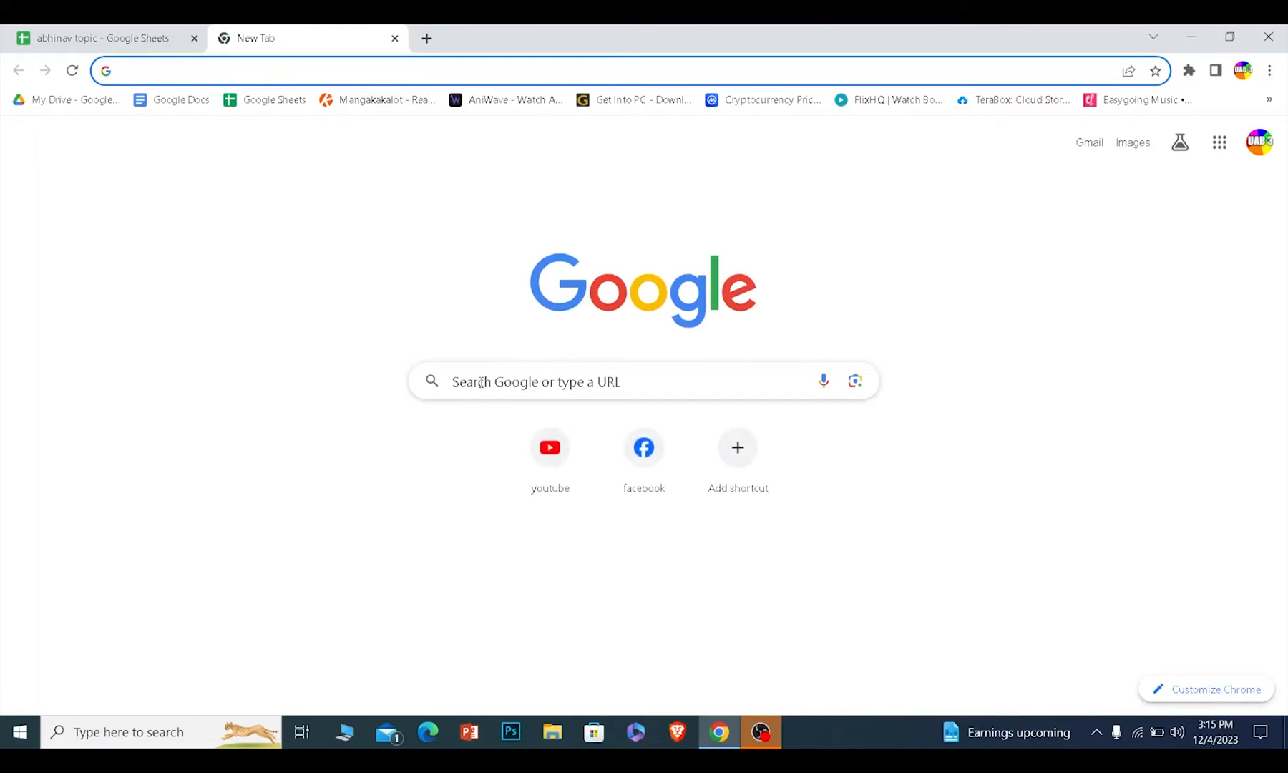
mouse_move(442, 344)
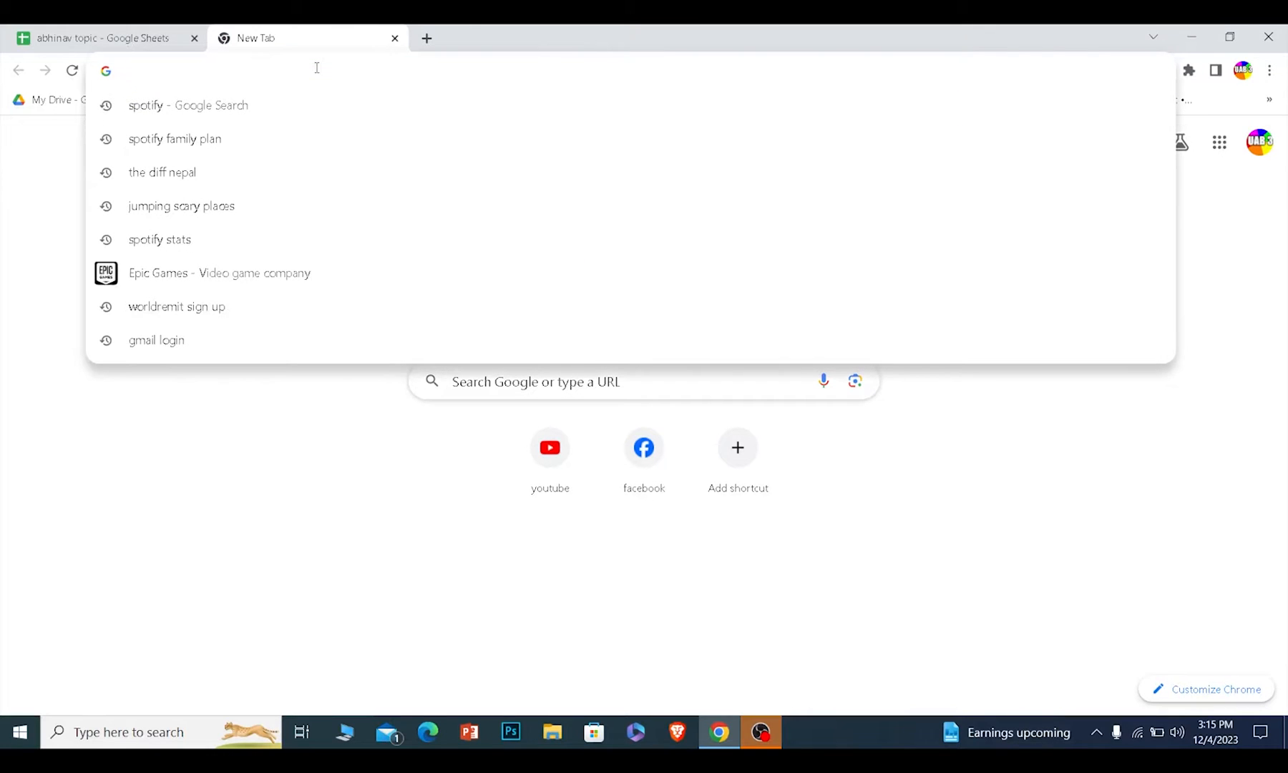
Reopen the recent 'spotify family plan' search from the address bar suggestions.
left_click(174, 137)
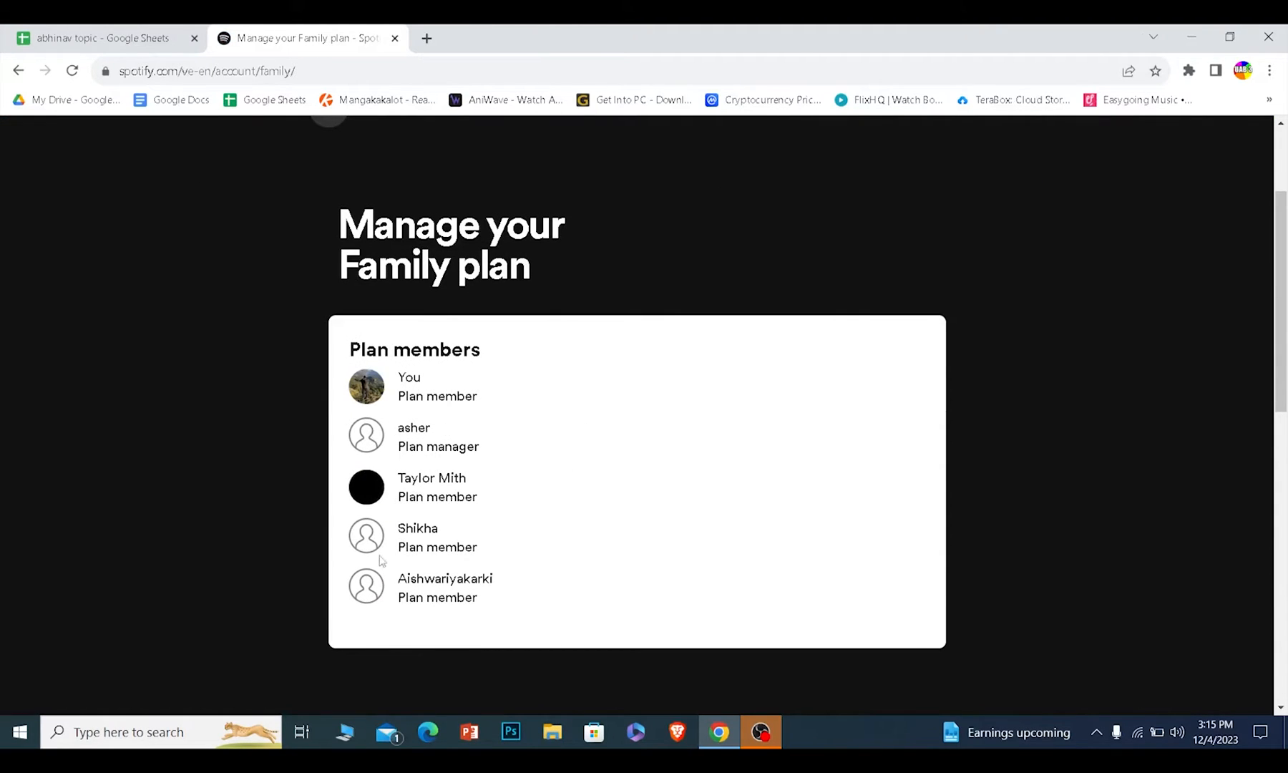
mouse_move(892, 503)
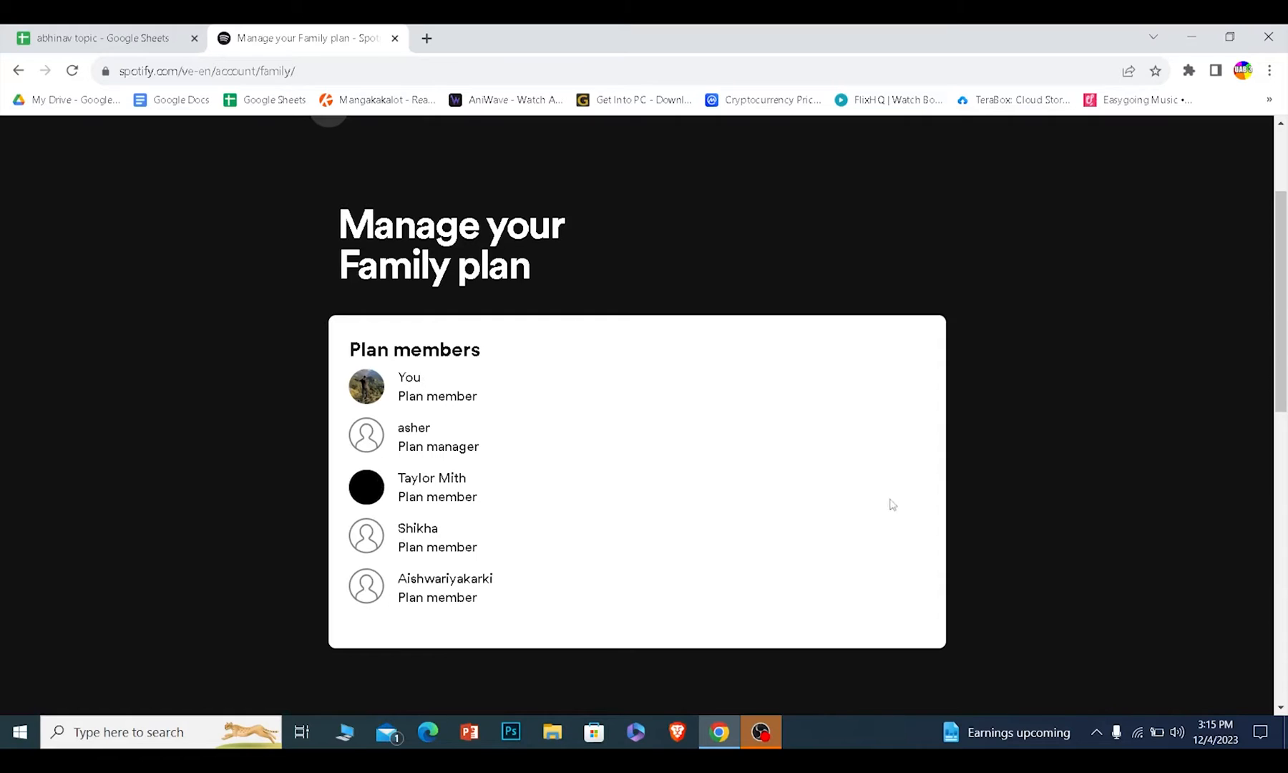
mouse_move(508, 633)
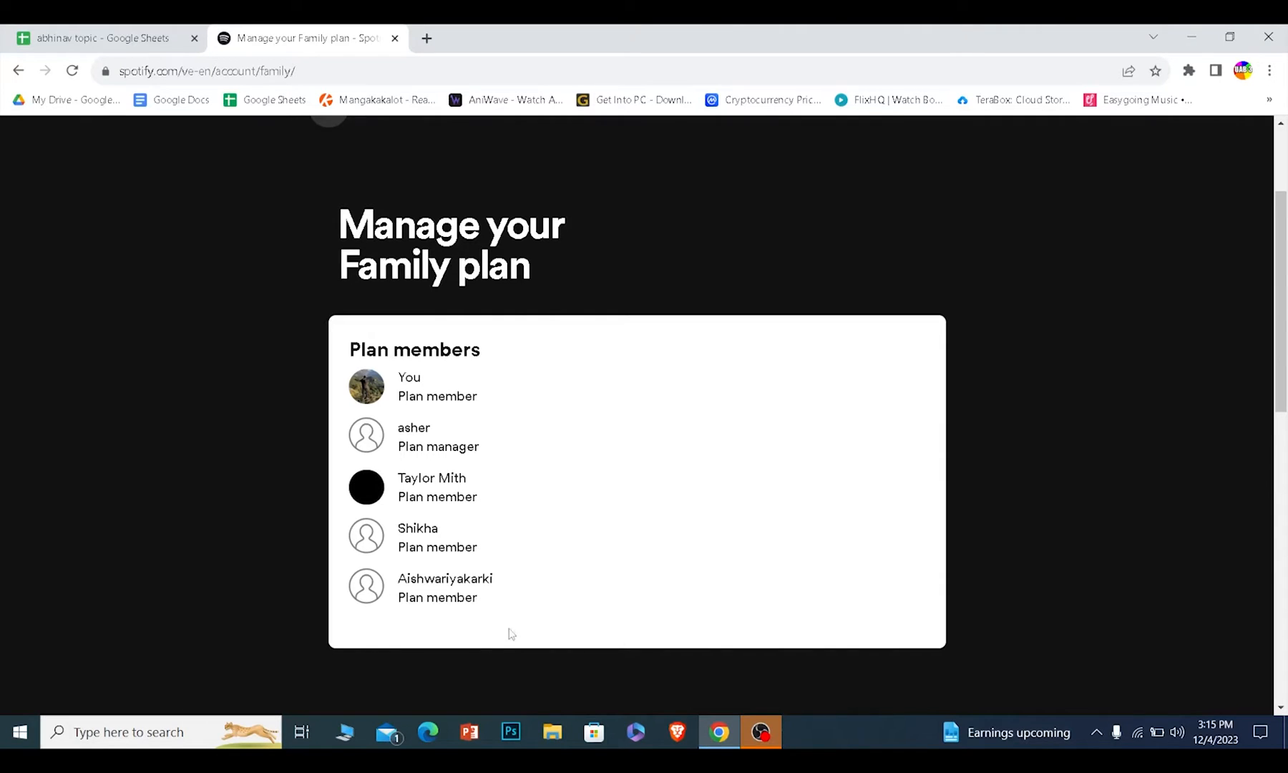
mouse_move(610, 564)
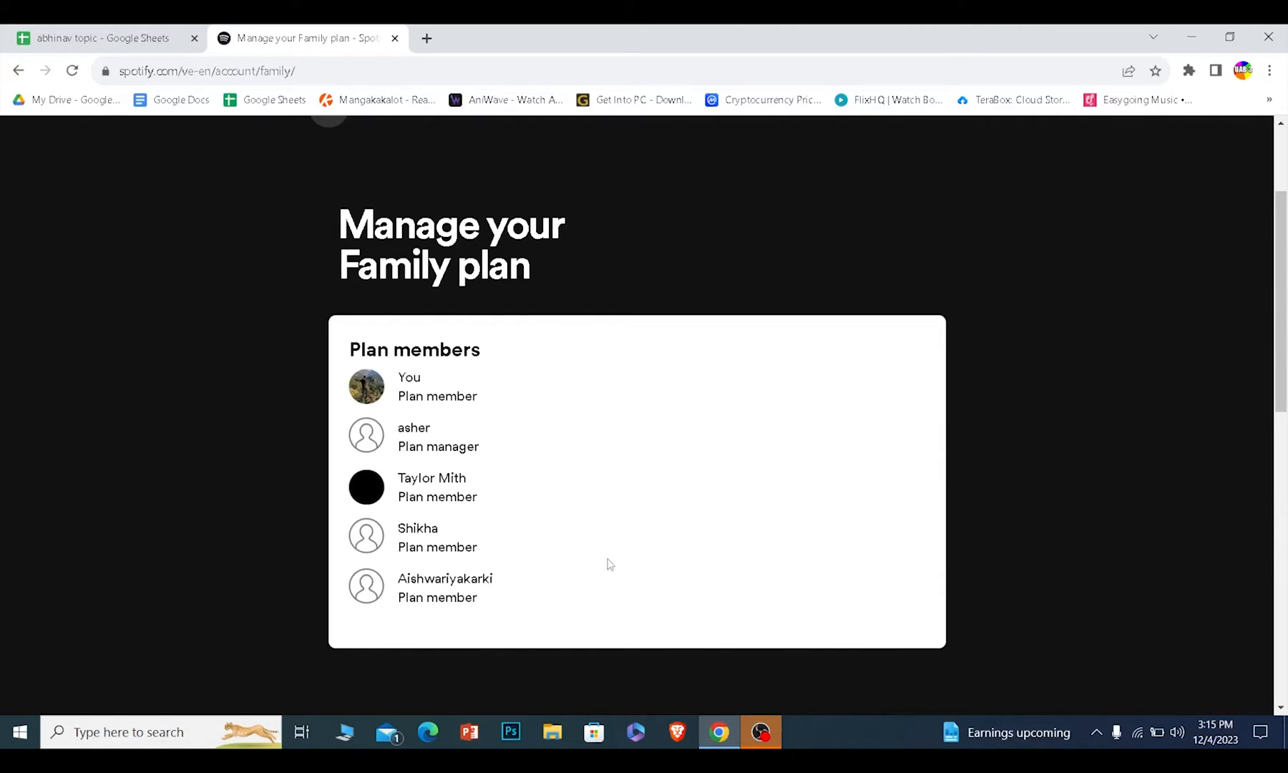
mouse_move(578, 579)
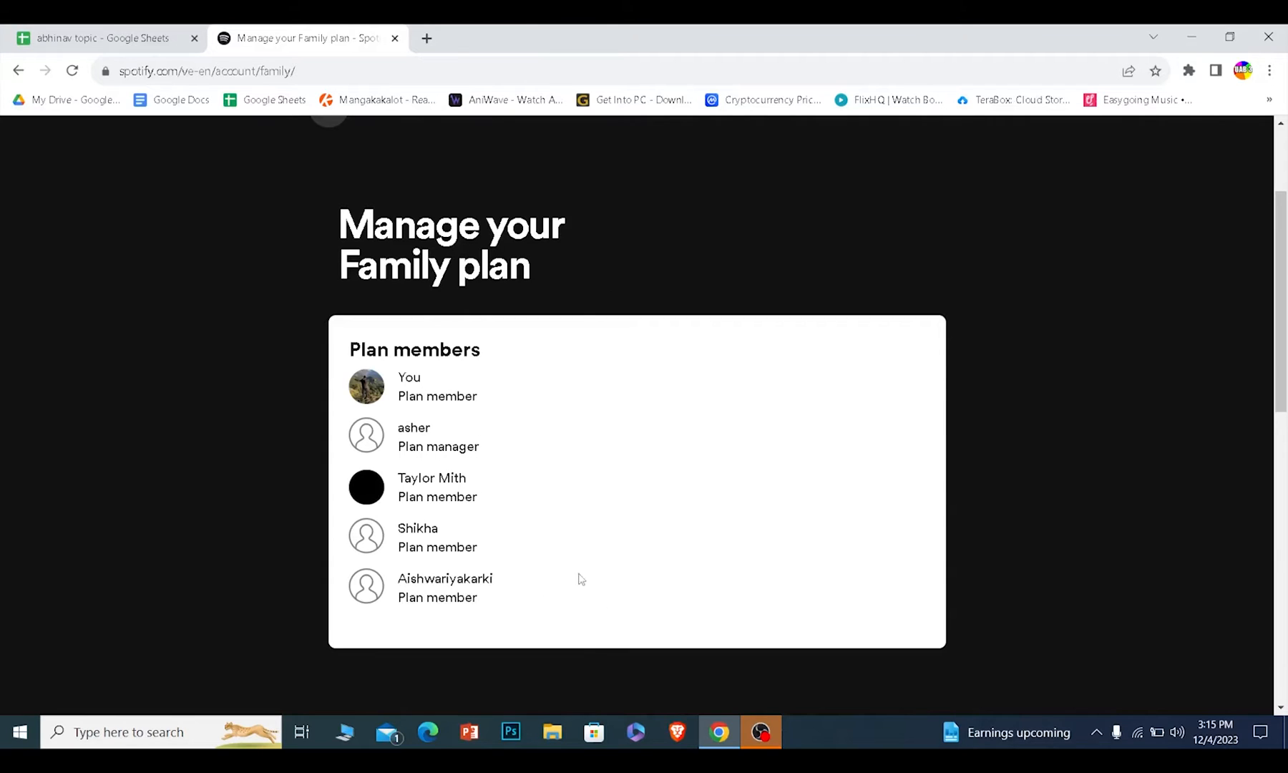
Review the Family plan's Plan members list, then add a fresh blank browser tab.
double_click(413, 427)
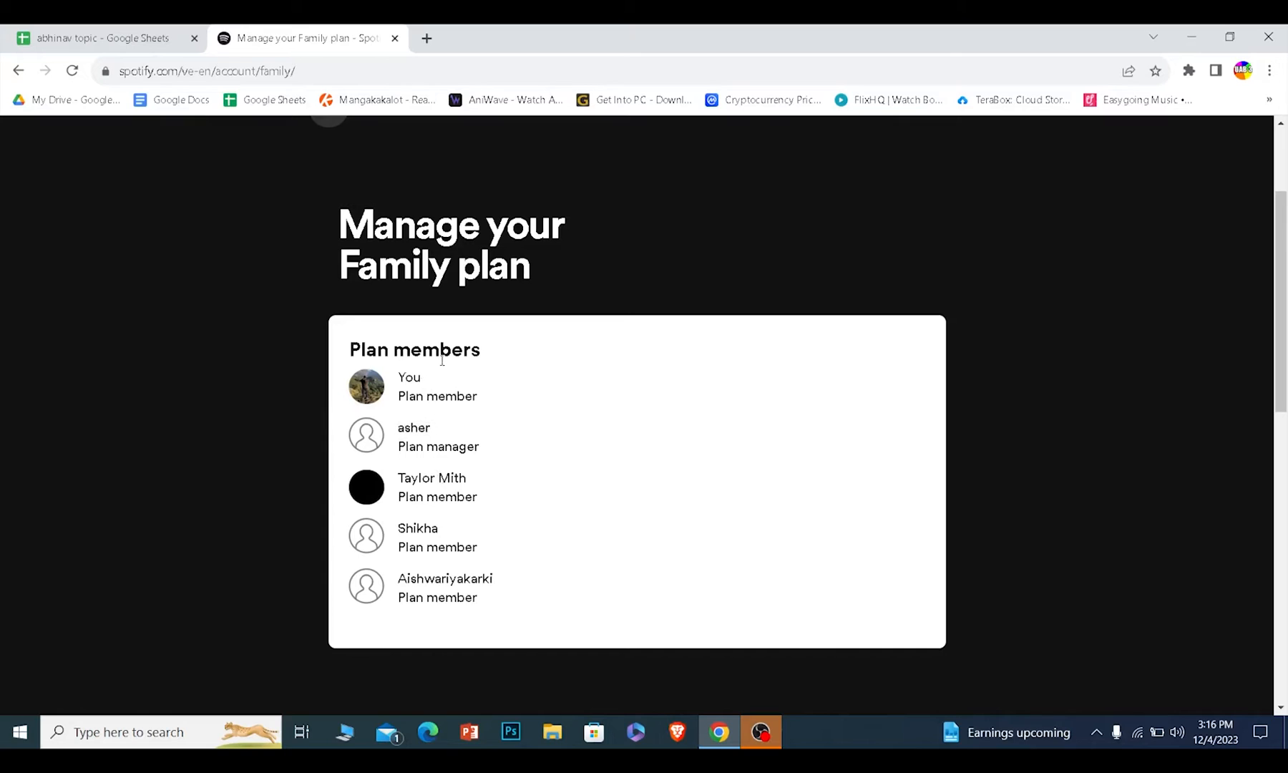
scroll("up", 3)
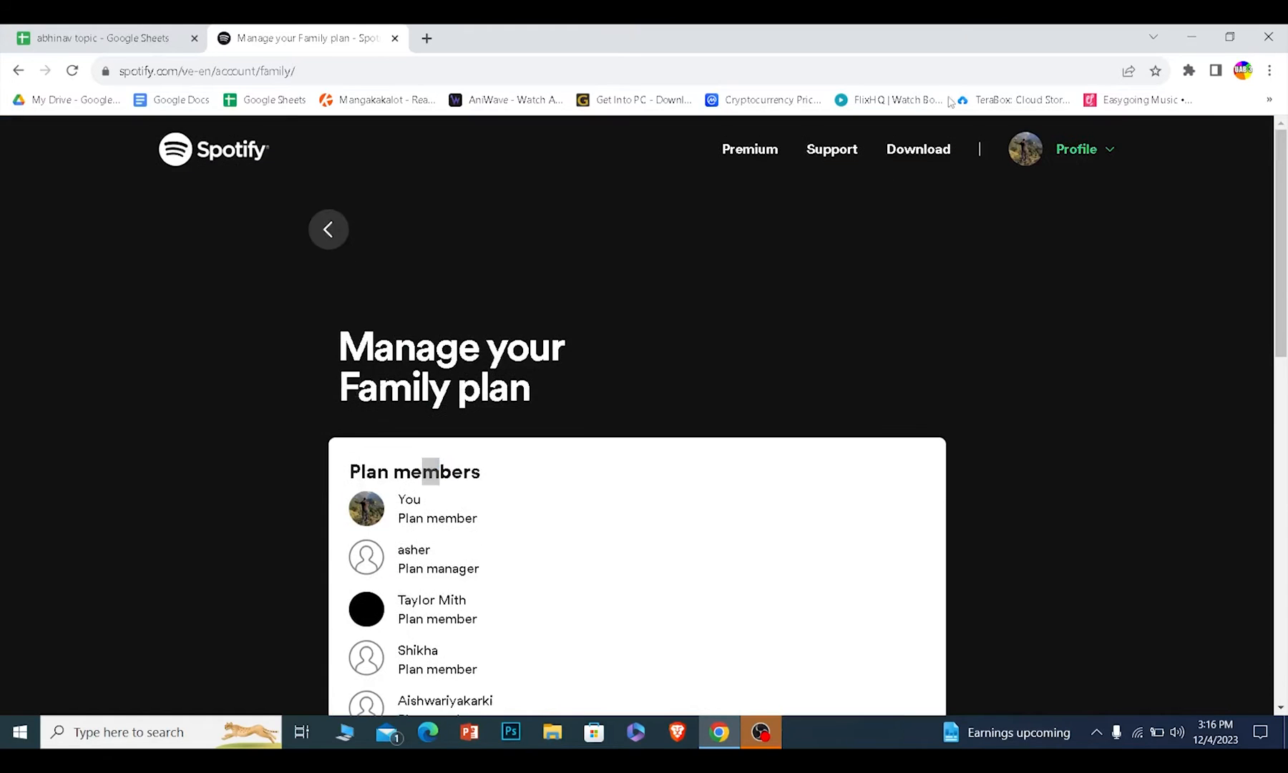
left_click(426, 37)
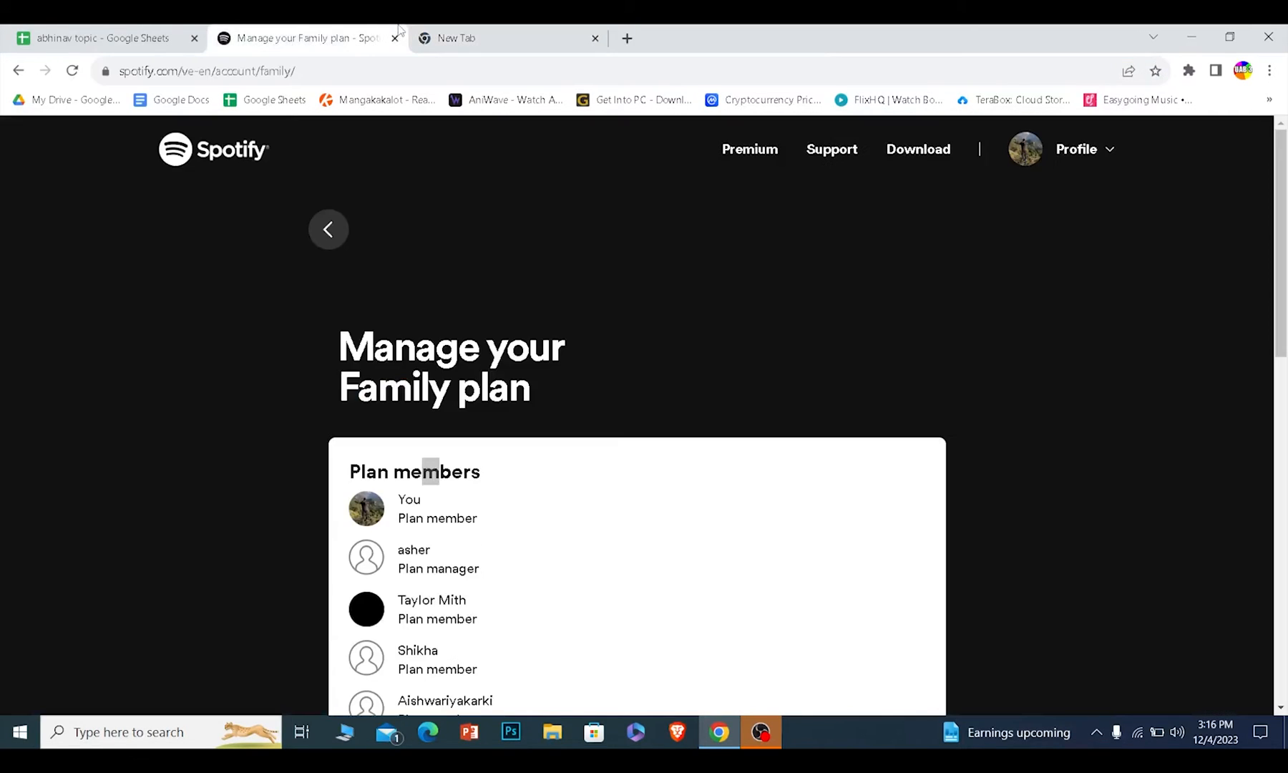
Reach the Spotify web player via 'spotify stats' and show the signed-in account options.
left_click(394, 37)
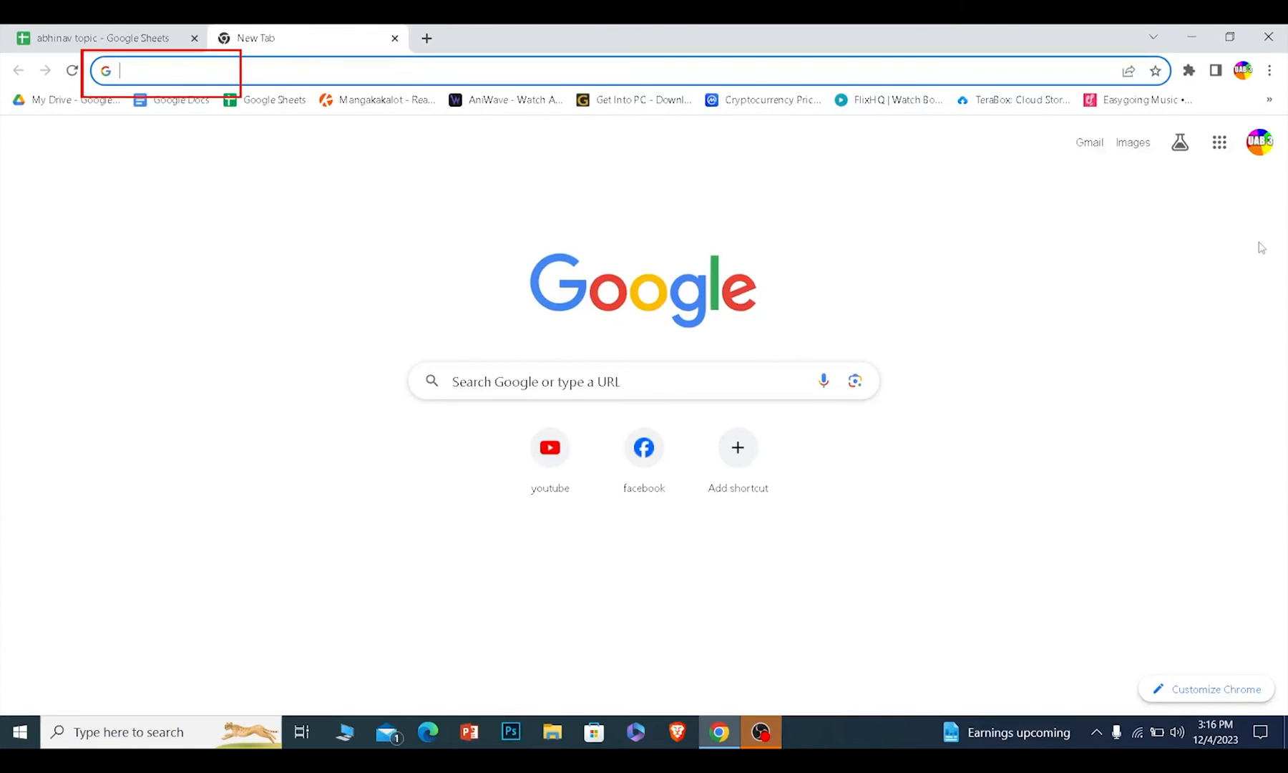
type("spotify stats")
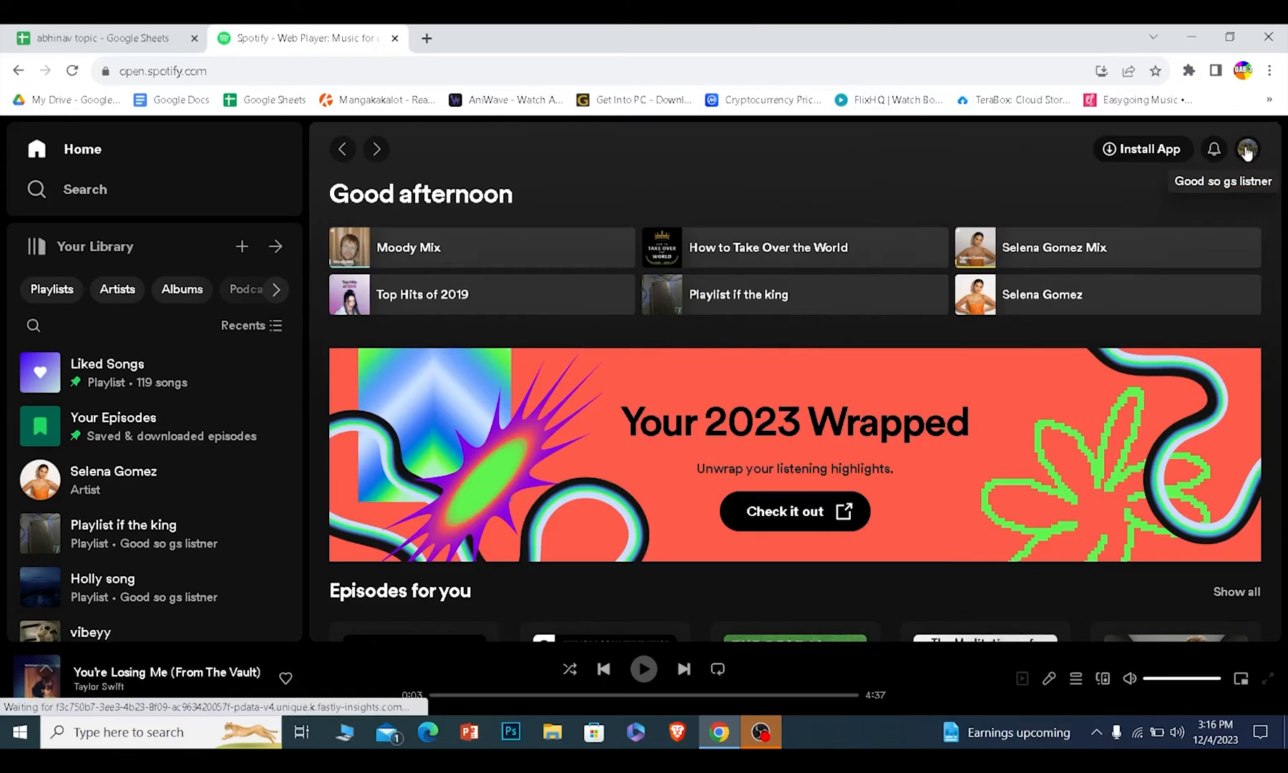
left_click(1246, 149)
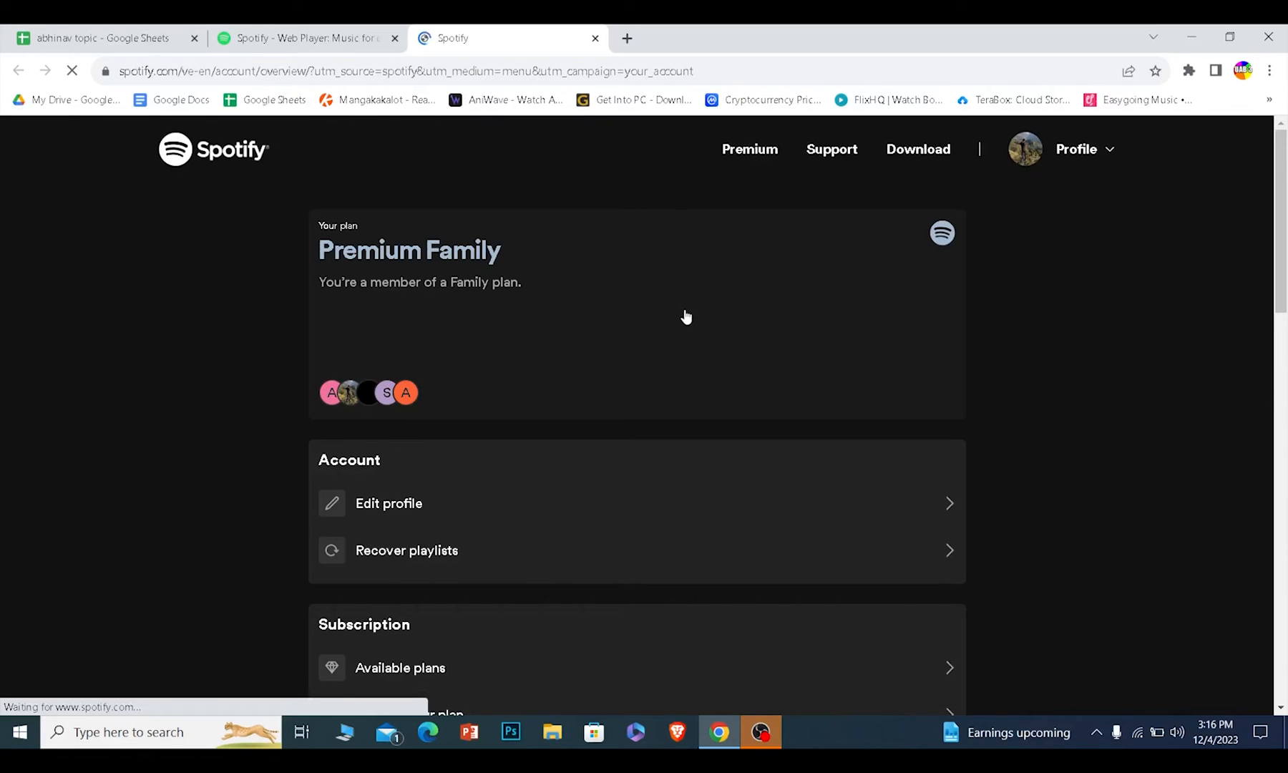
Scroll the account overview to the Account section and go into Edit profile.
scroll("down", 3)
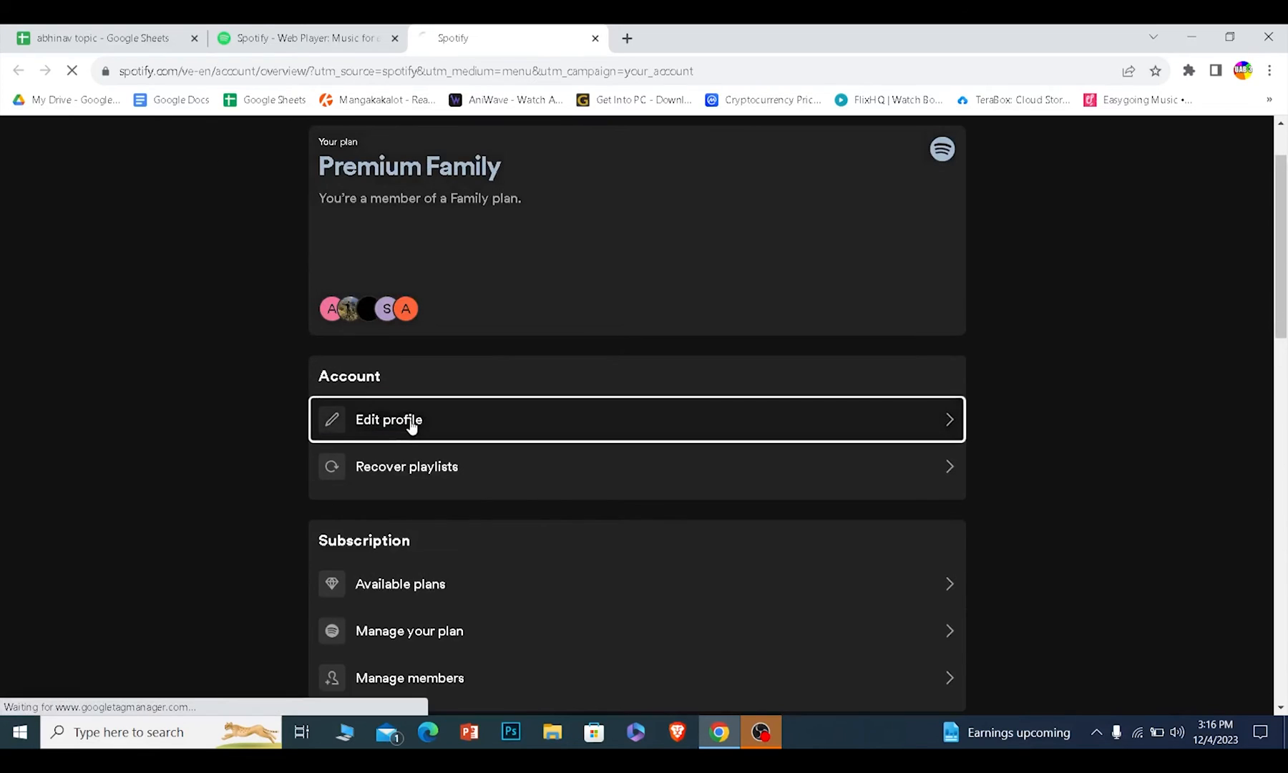
left_click(388, 420)
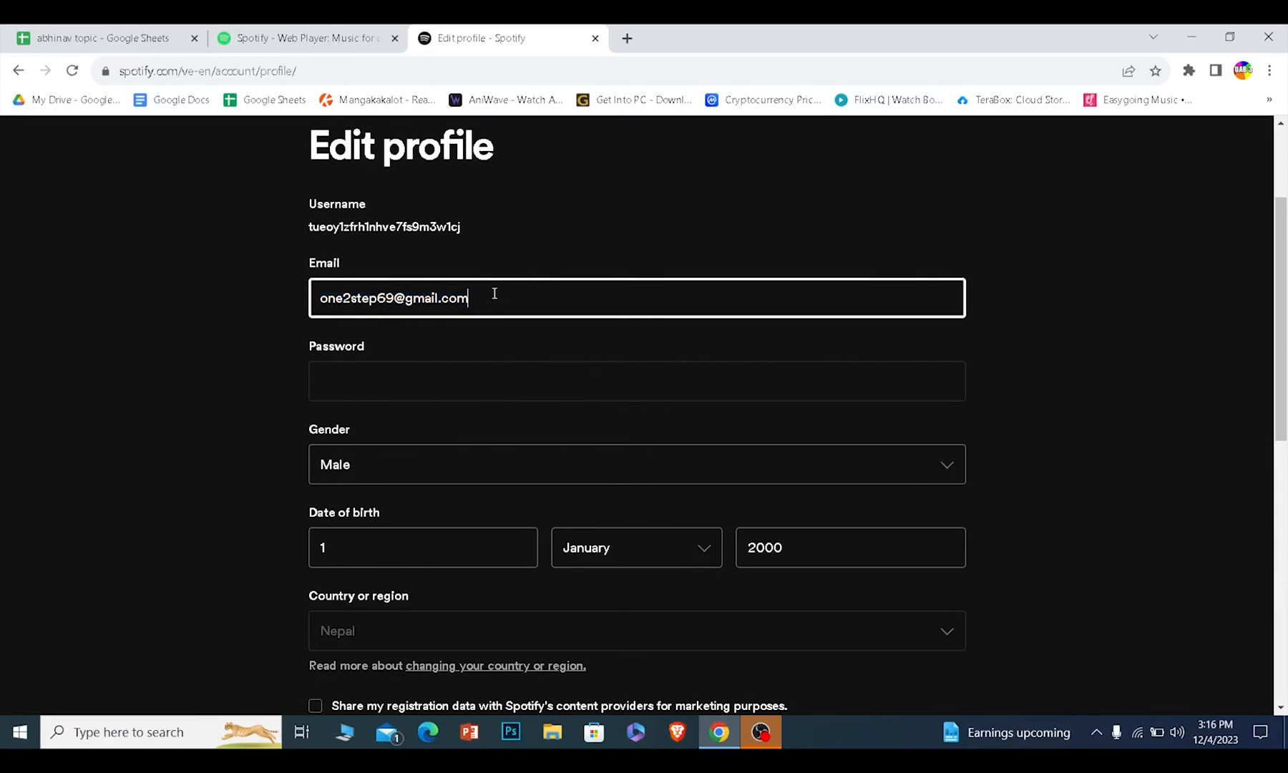
mouse_move(837, 332)
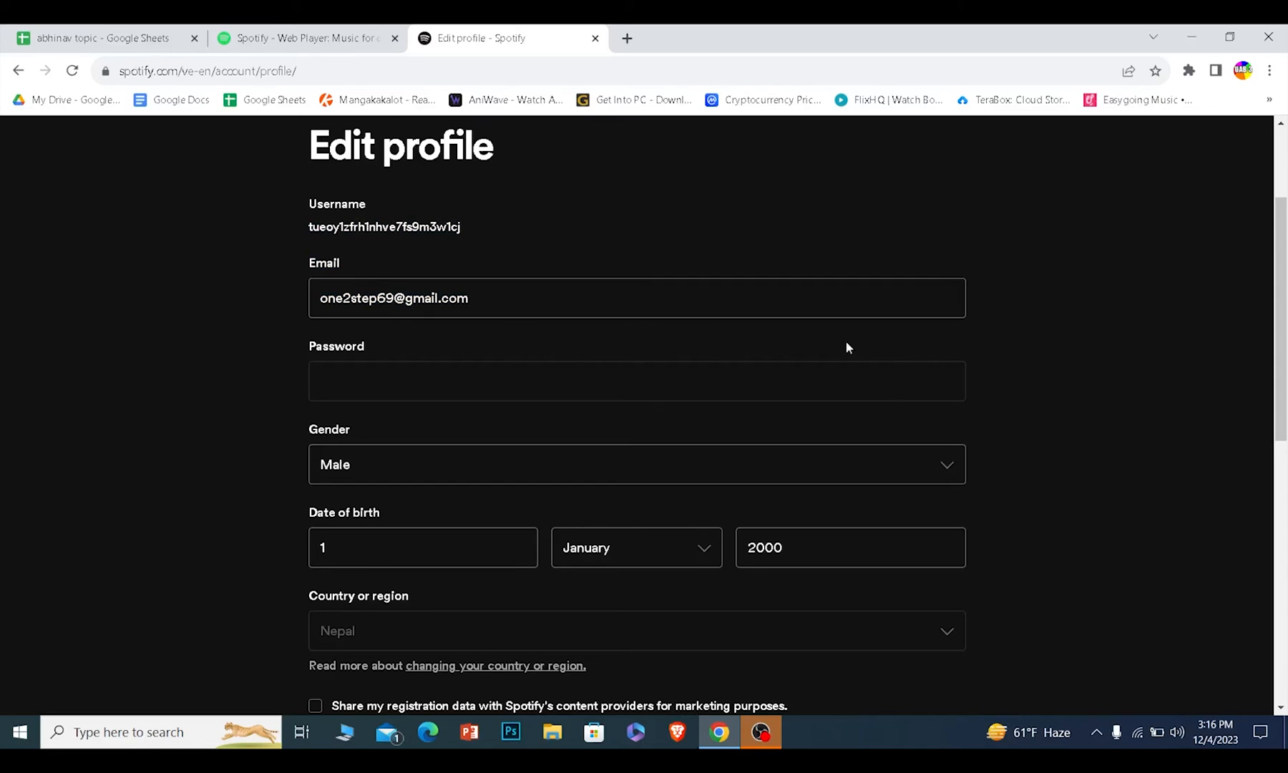
Review the Edit profile fields including the account email, then head back to the overview.
scroll("down", 3)
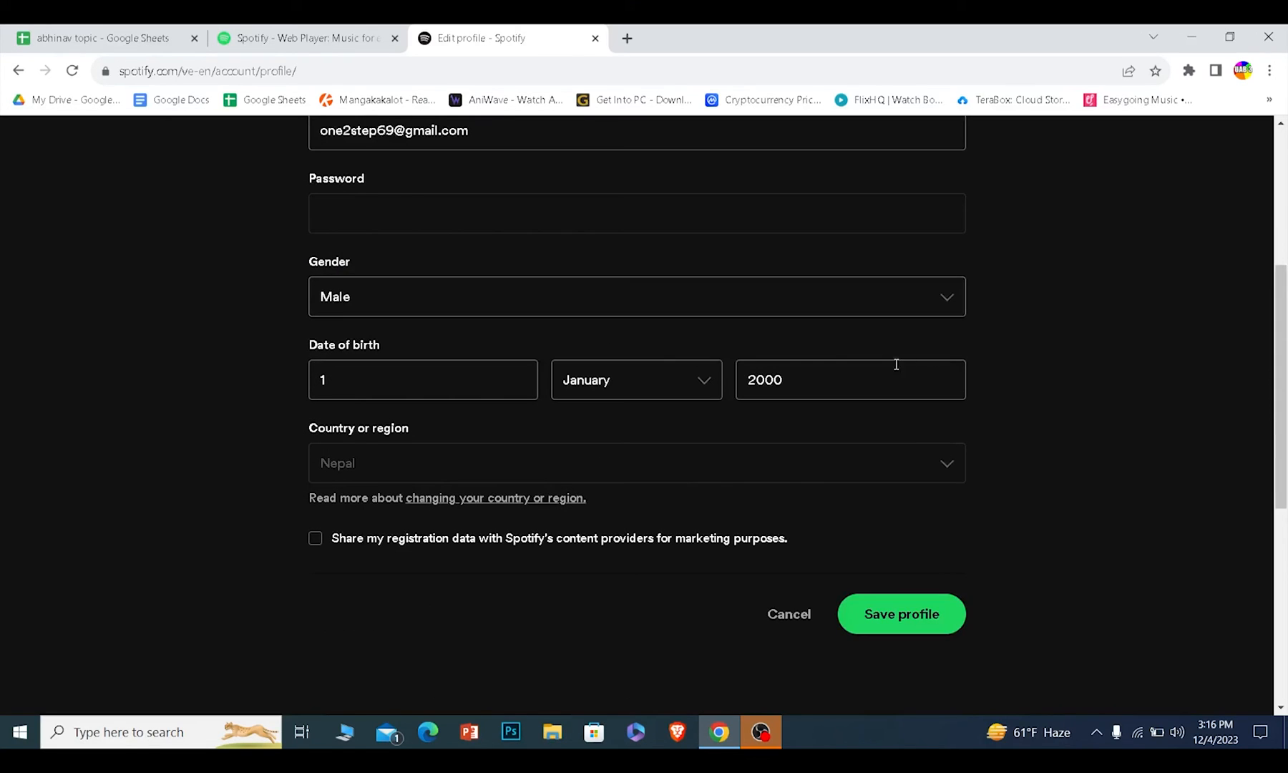
scroll("up", 3)
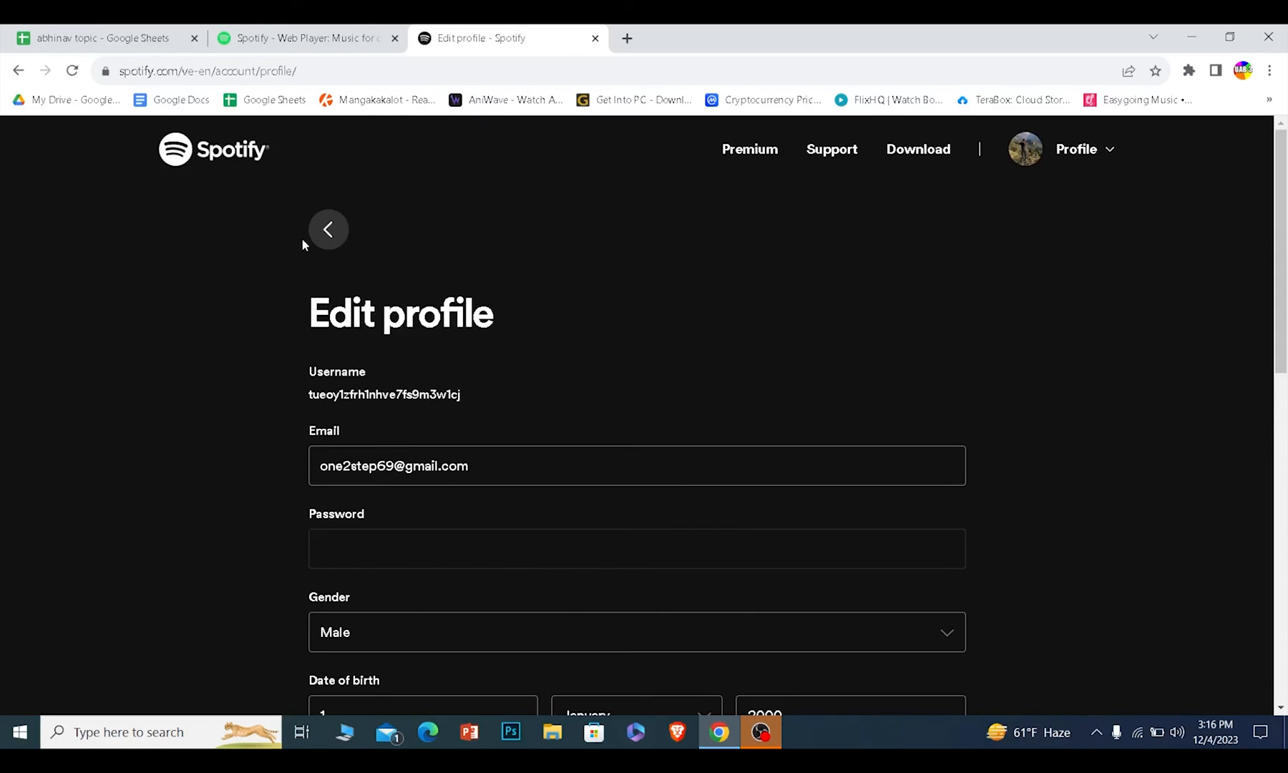
left_click(327, 229)
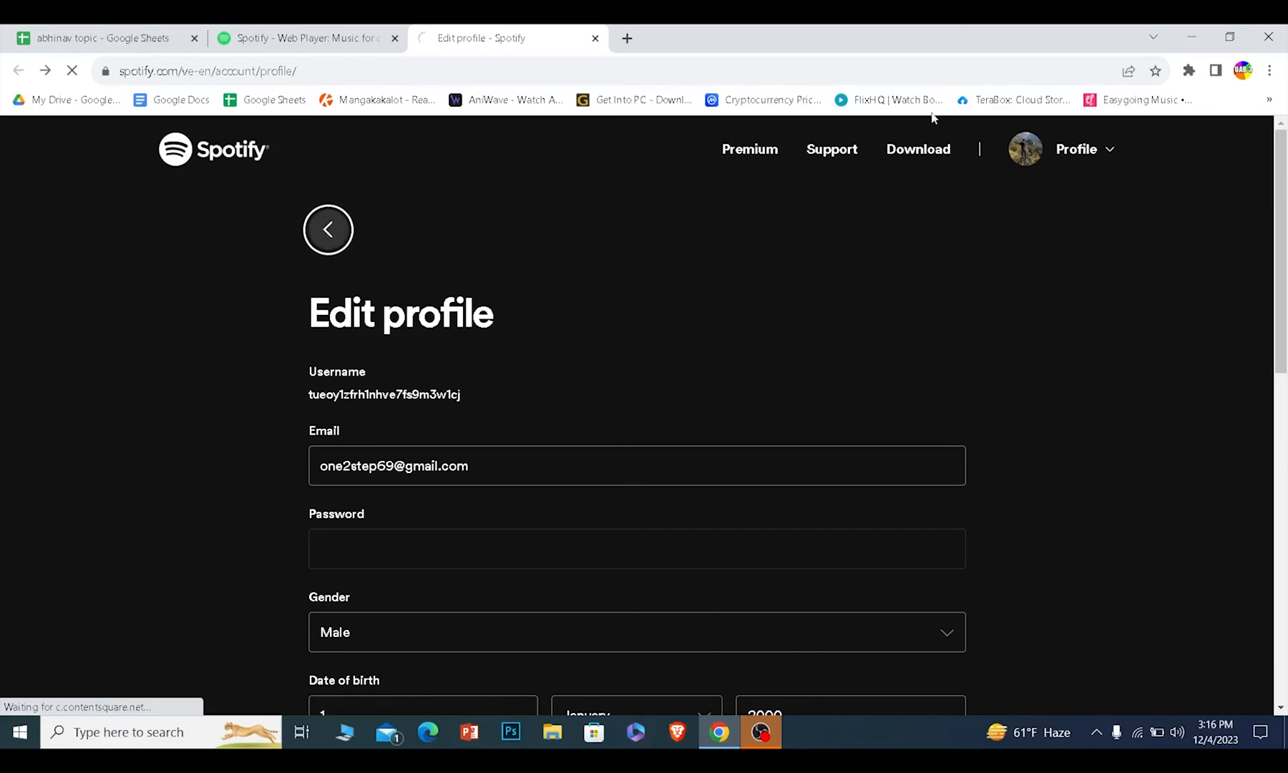
Add a new Google tab and close the Spotify account tab.
left_click(329, 230)
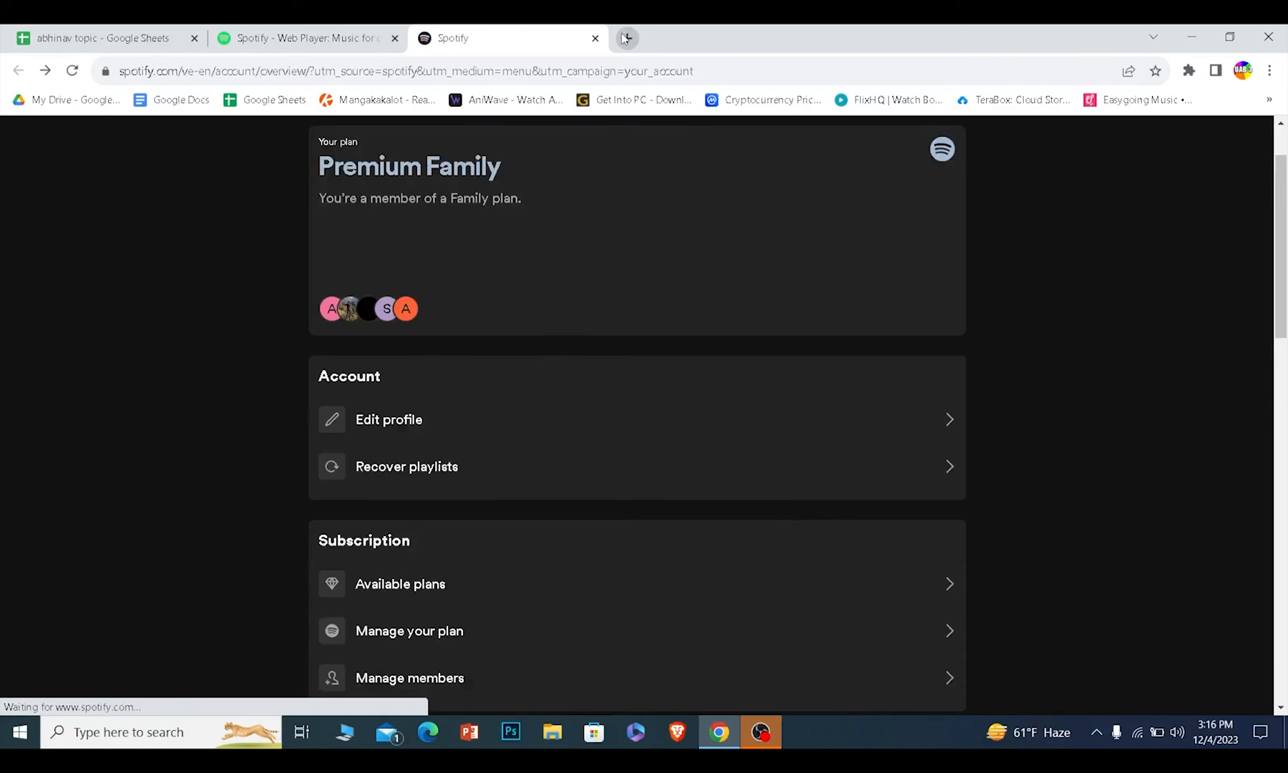
left_click(624, 38)
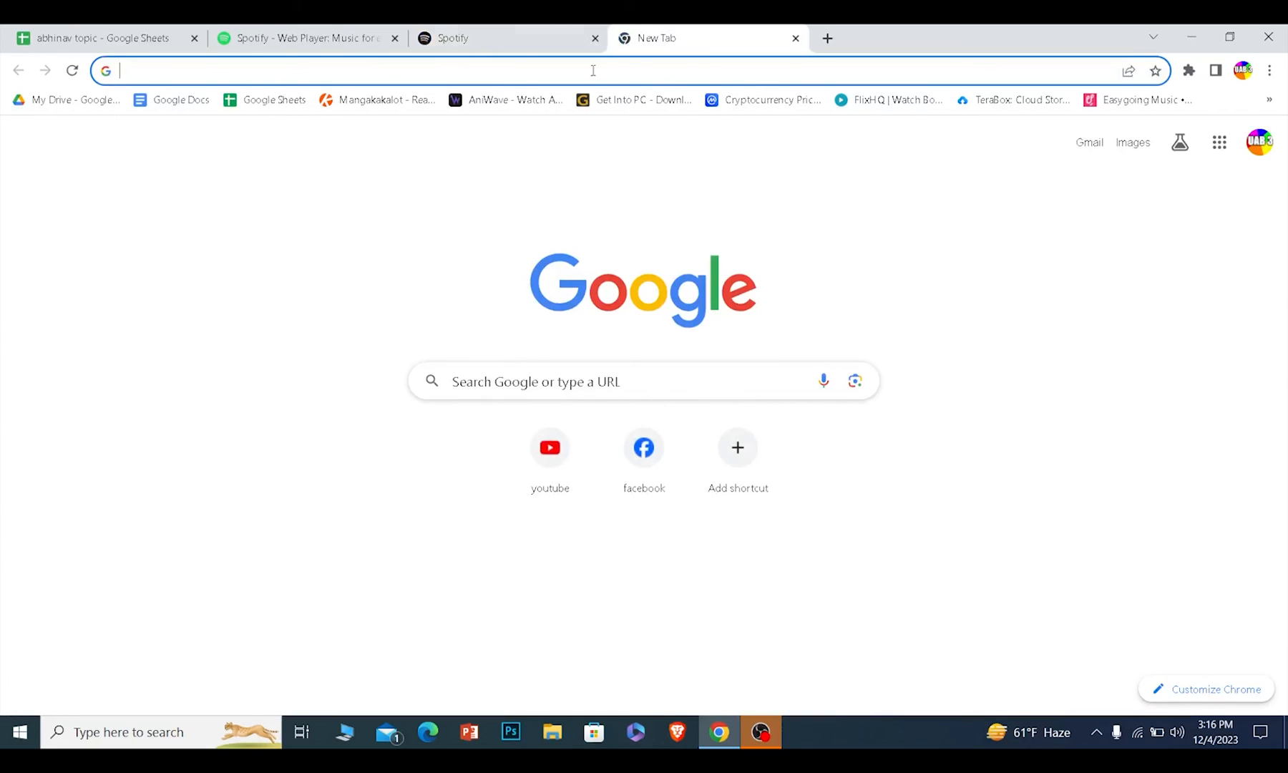
left_click(594, 37)
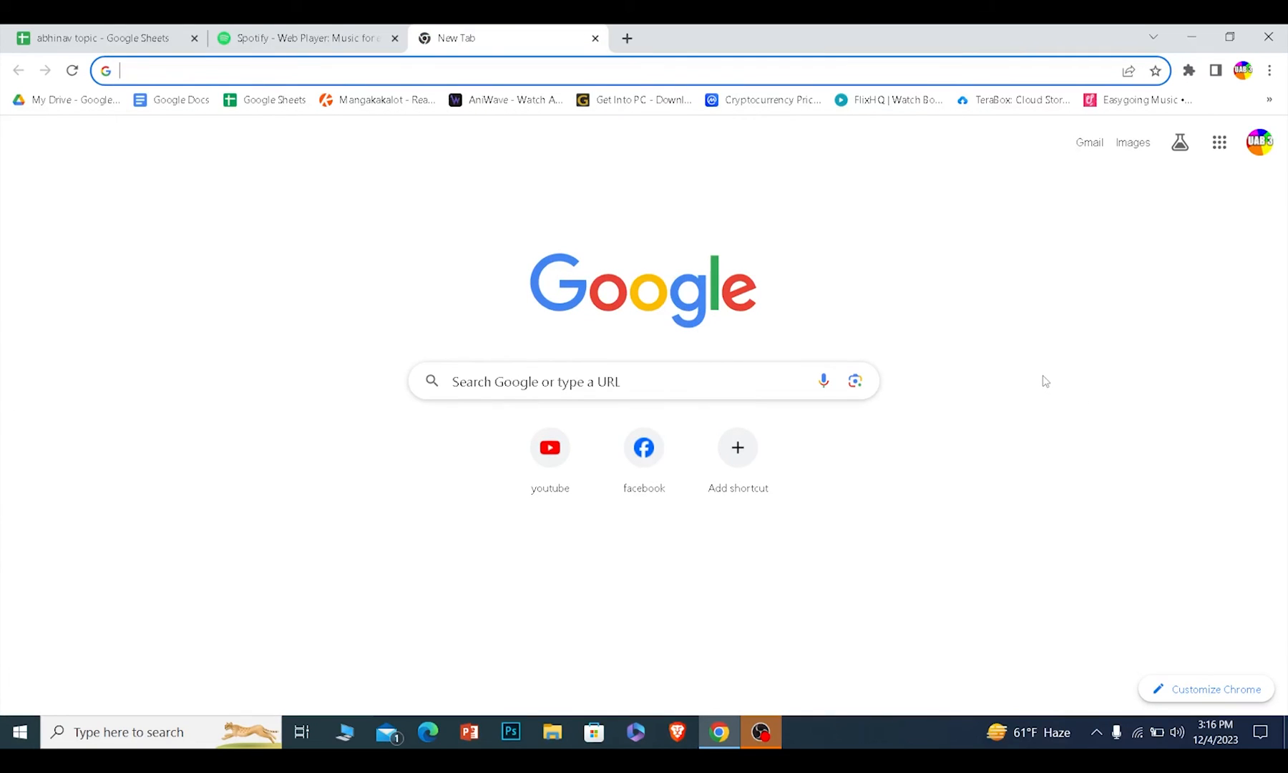